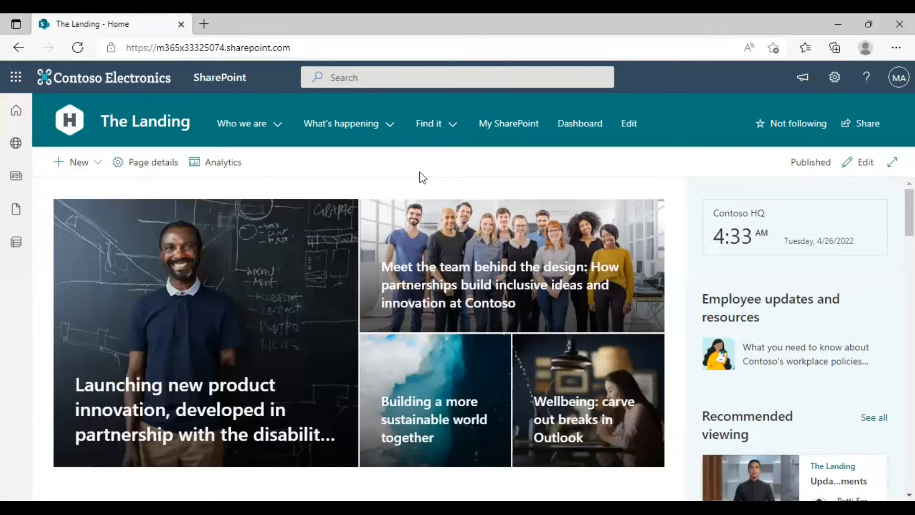
mouse_move(132, 127)
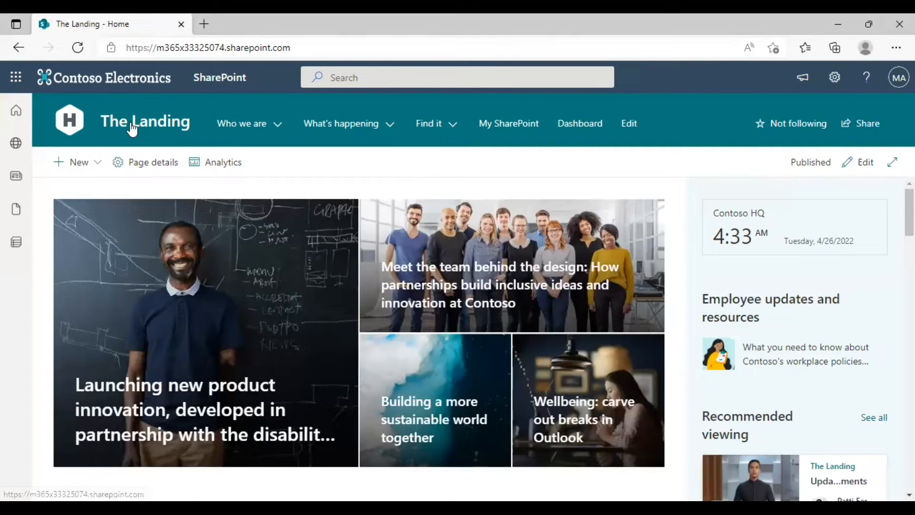
mouse_move(16, 82)
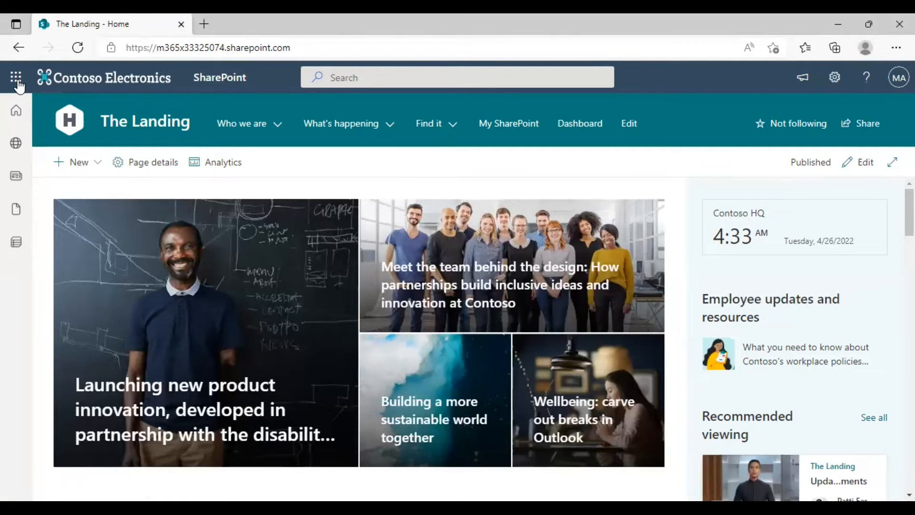
Launch the Microsoft 365 admin center from the app launcher on The Landing site.
click(16, 78)
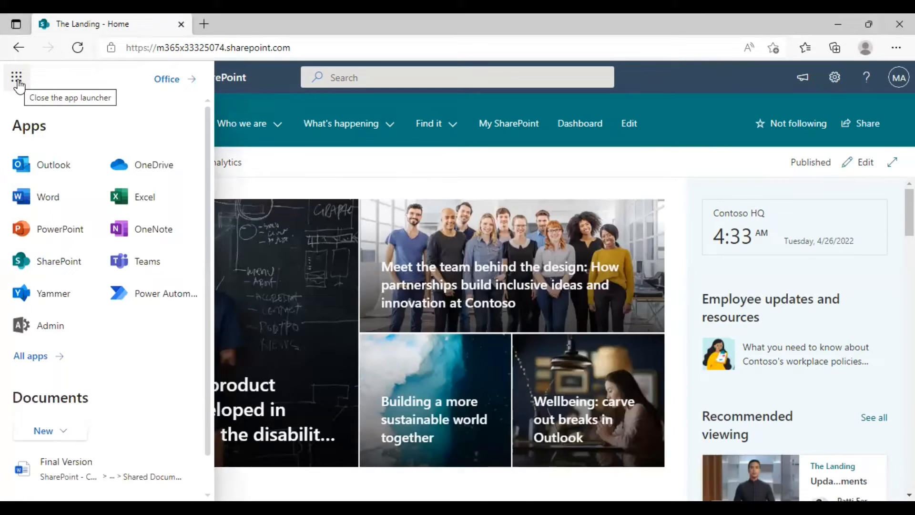
mouse_move(51, 283)
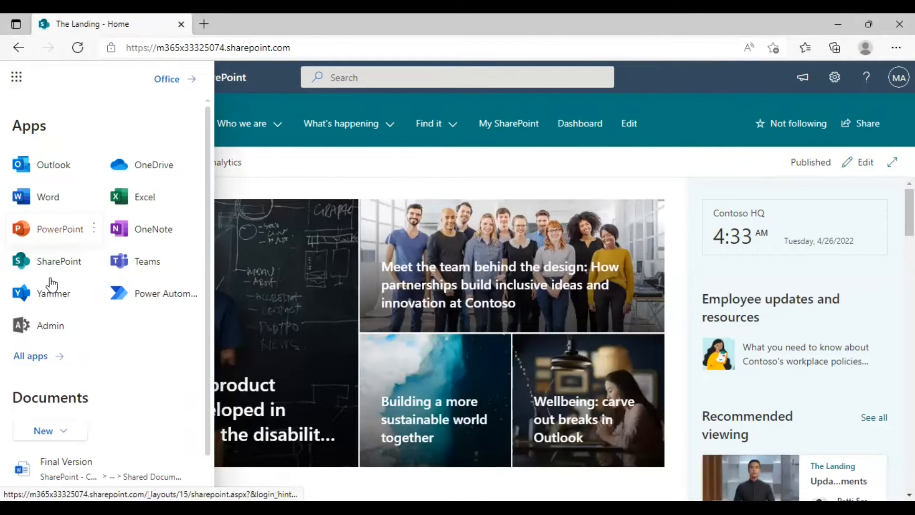
click(50, 325)
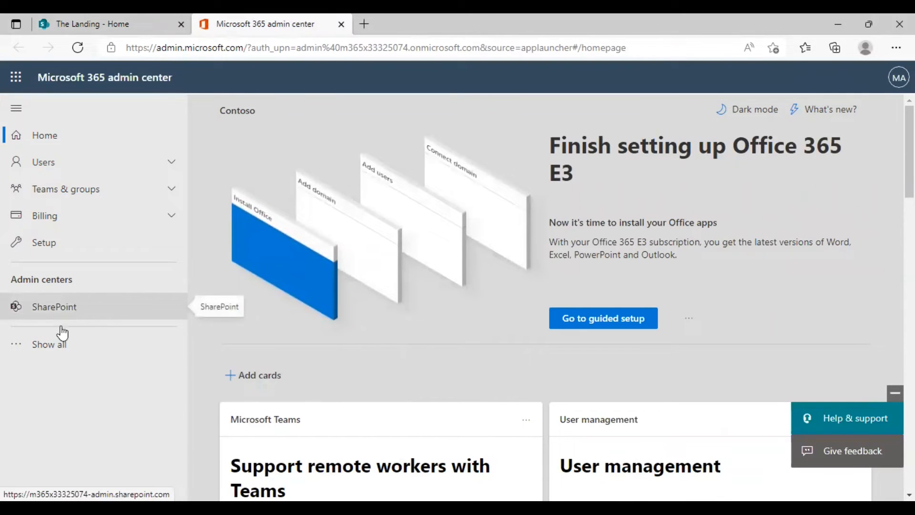
Reach the SharePoint admin center via Show all and the Admin centers list.
click(48, 344)
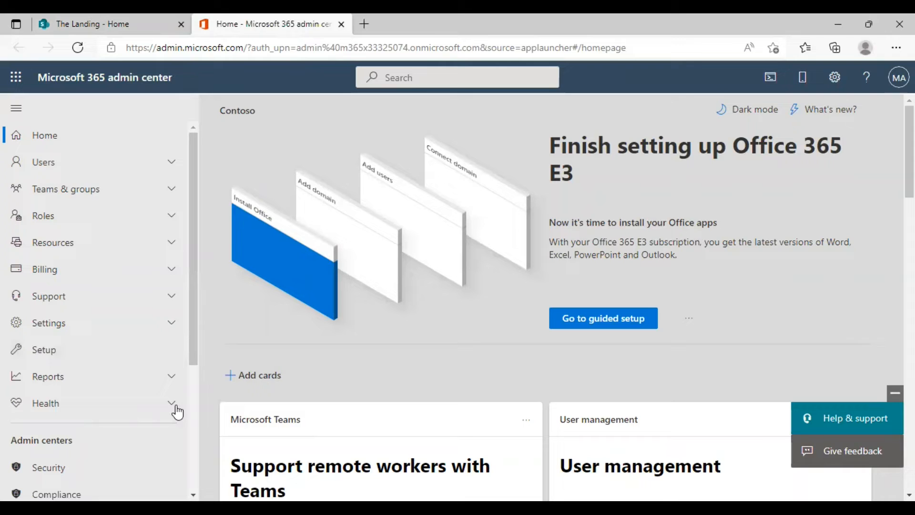
scroll(down, 3)
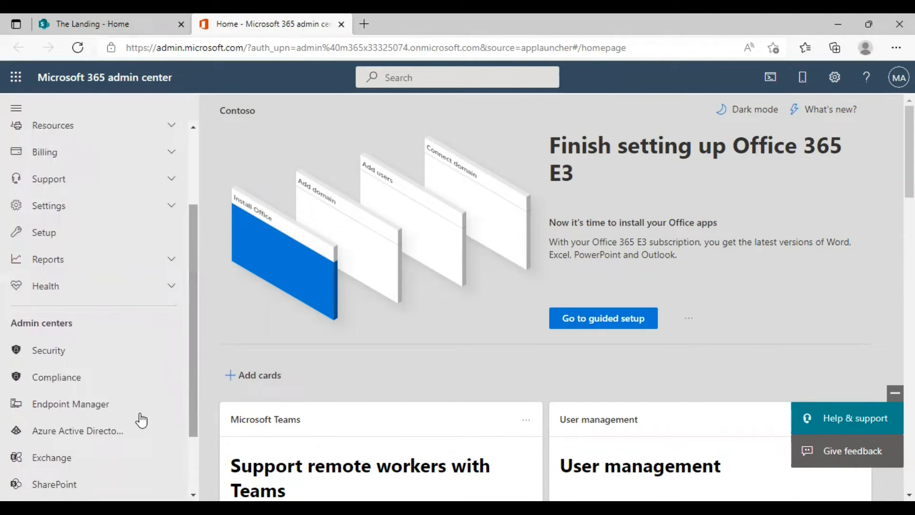
click(54, 485)
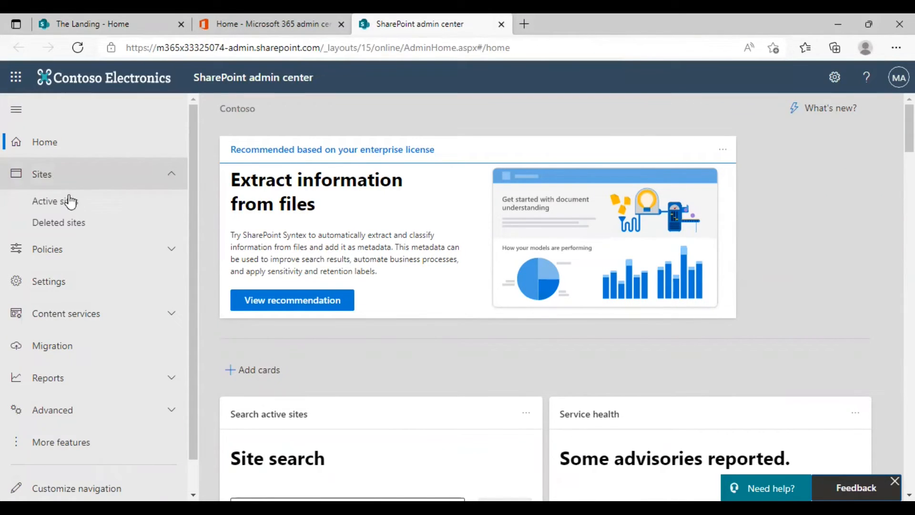
View Active sites, then go to the tenant Settings list.
click(55, 201)
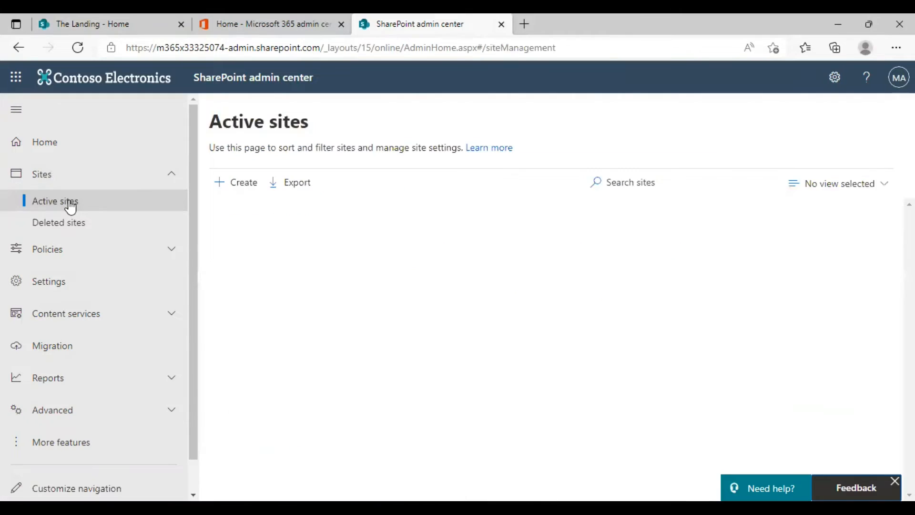
click(55, 201)
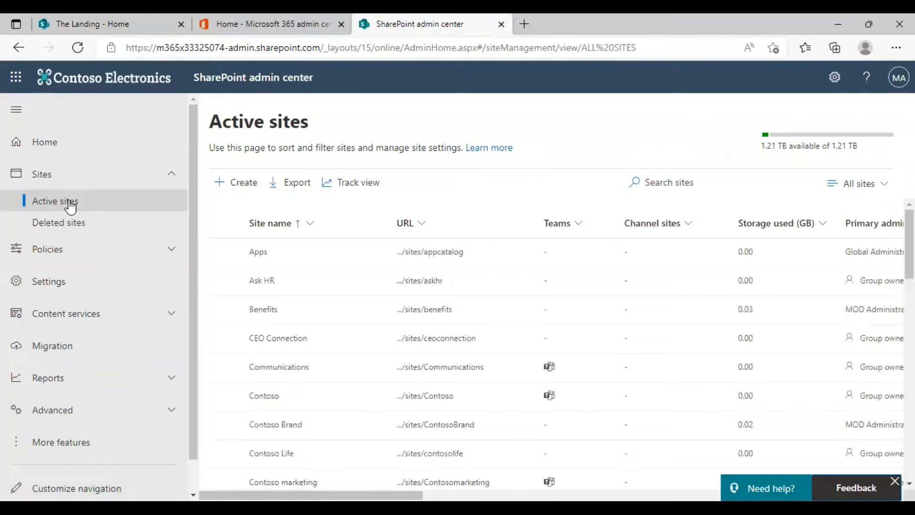
mouse_move(374, 300)
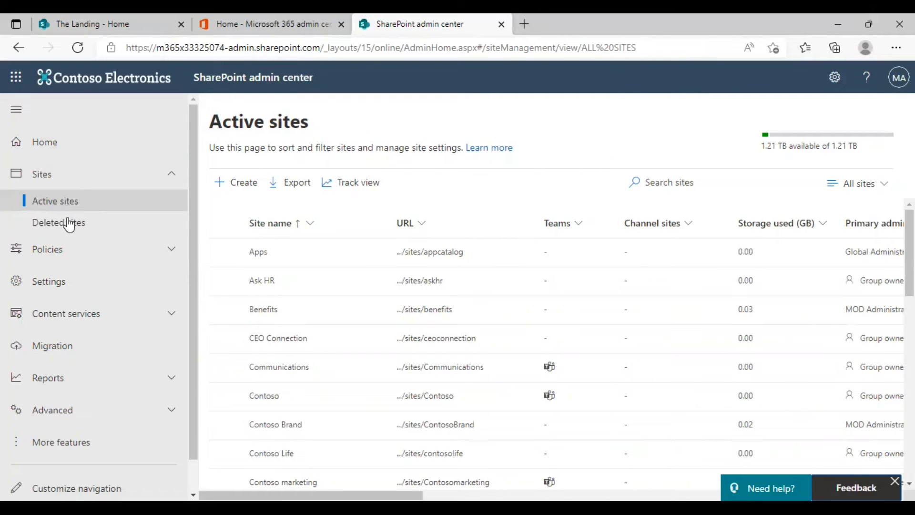
click(49, 281)
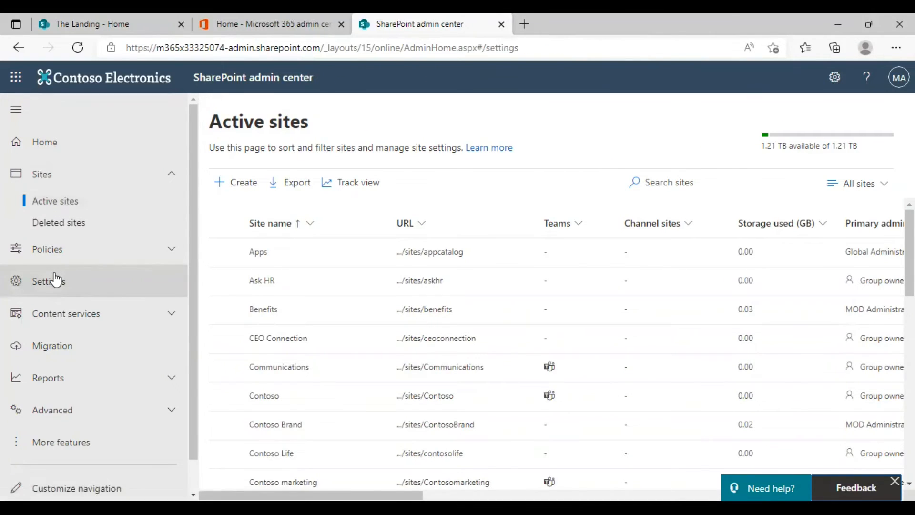
Show the tenant Settings list where Home site reads Not set.
click(47, 281)
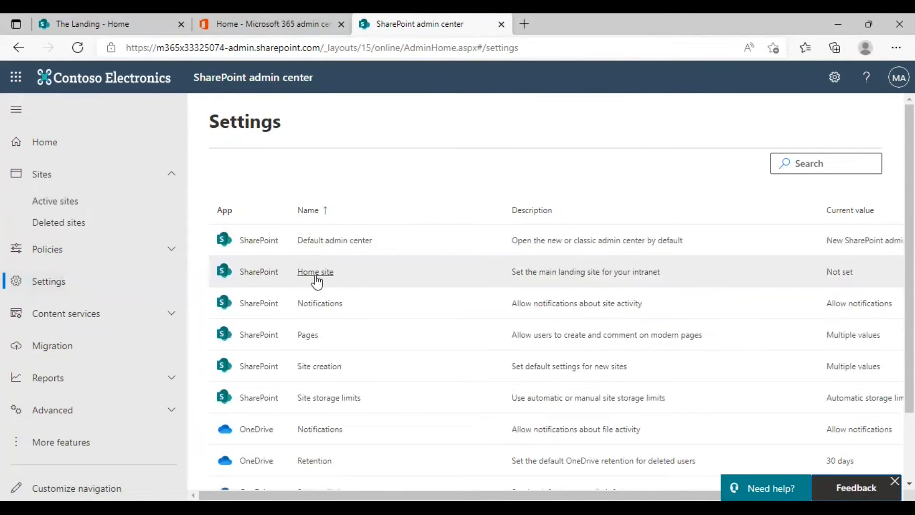
mouse_move(363, 272)
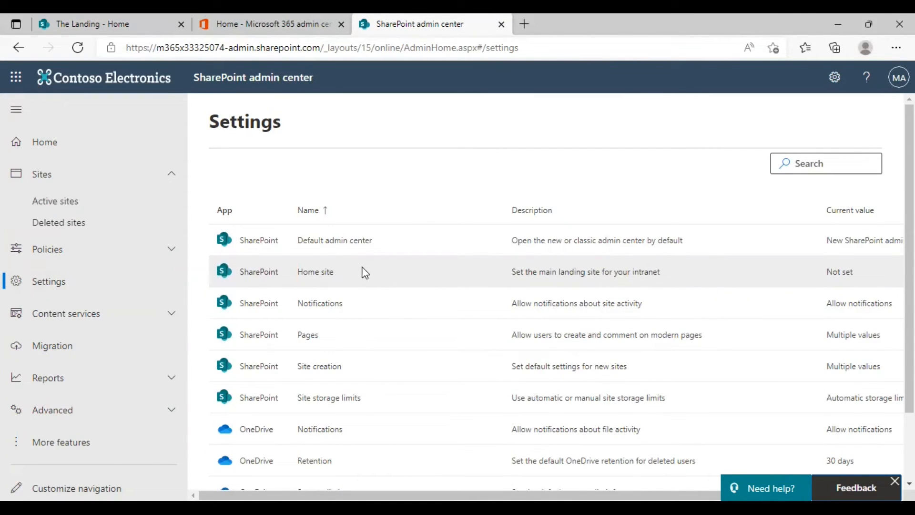
mouse_move(281, 278)
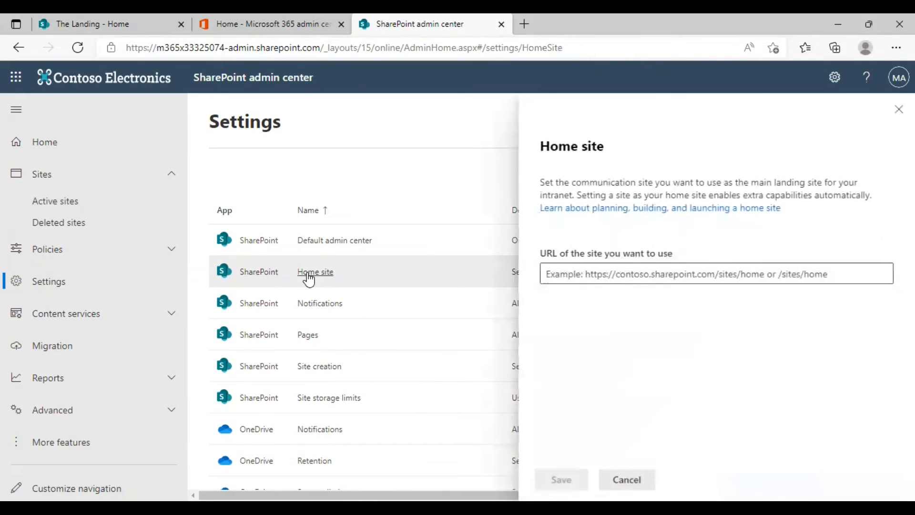
click(716, 274)
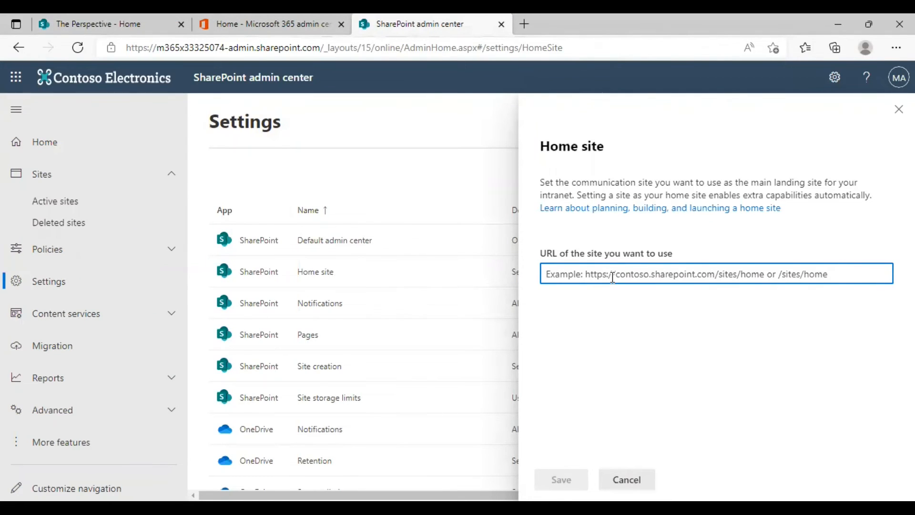
text(https://m365x33325074.sharepoint.com/sites/ThePerspective)
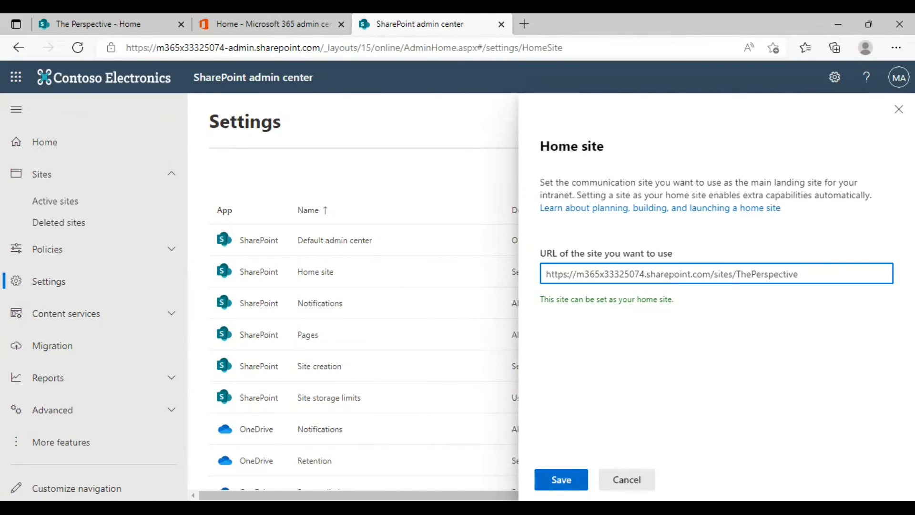
click(560, 480)
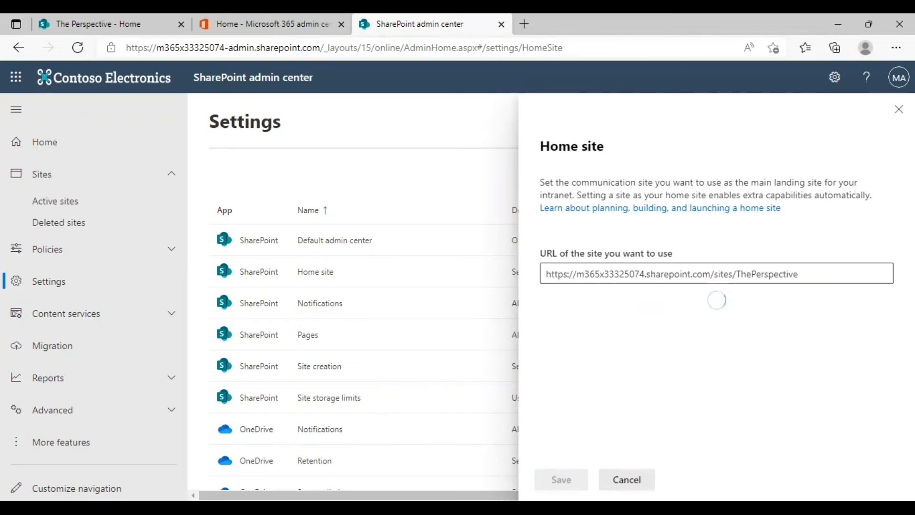
click(626, 479)
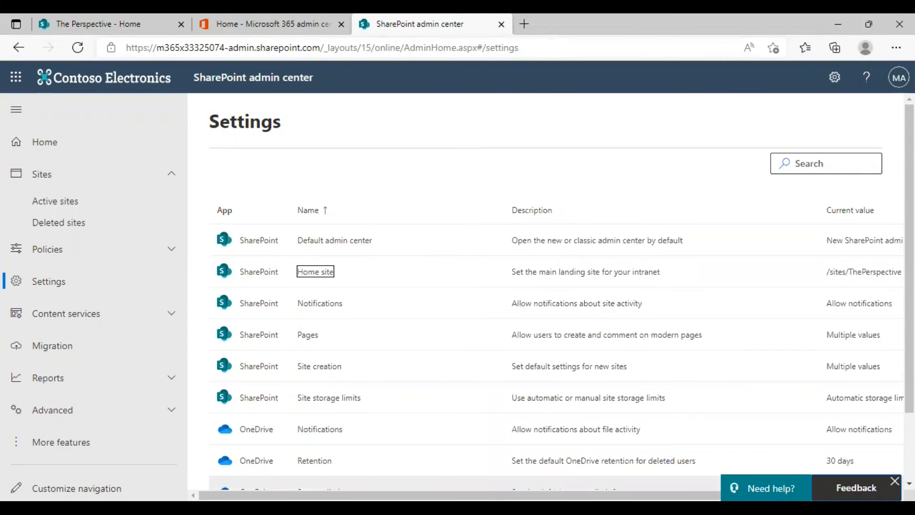